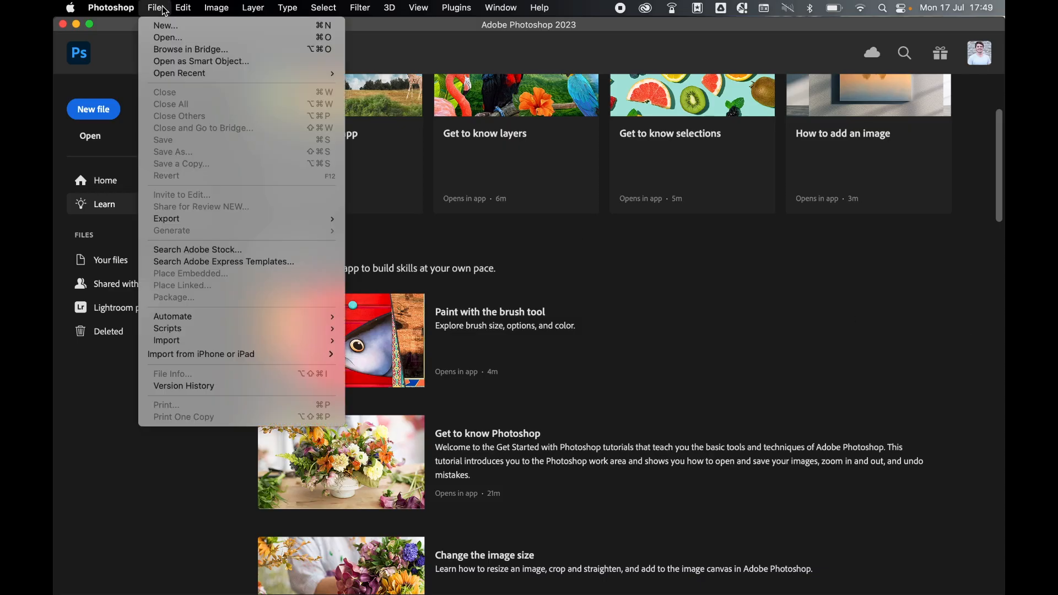
mouse_move(173, 316)
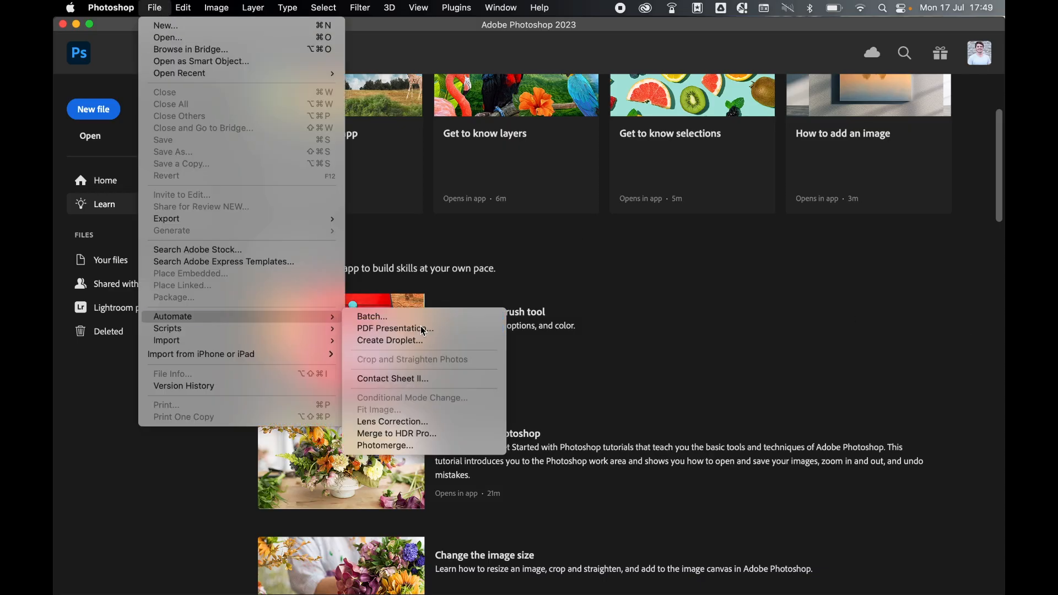
Start a PDF Presentation from File > Automate with multi-page document output
click(395, 328)
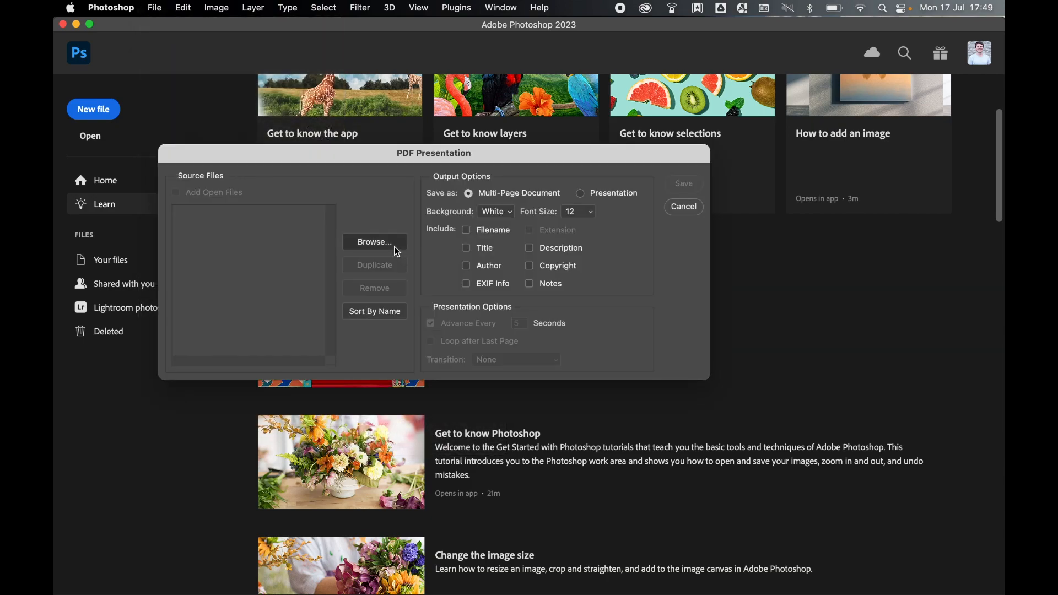
Add the three dog JPEGs from DWD Images as source files via Browse
click(374, 242)
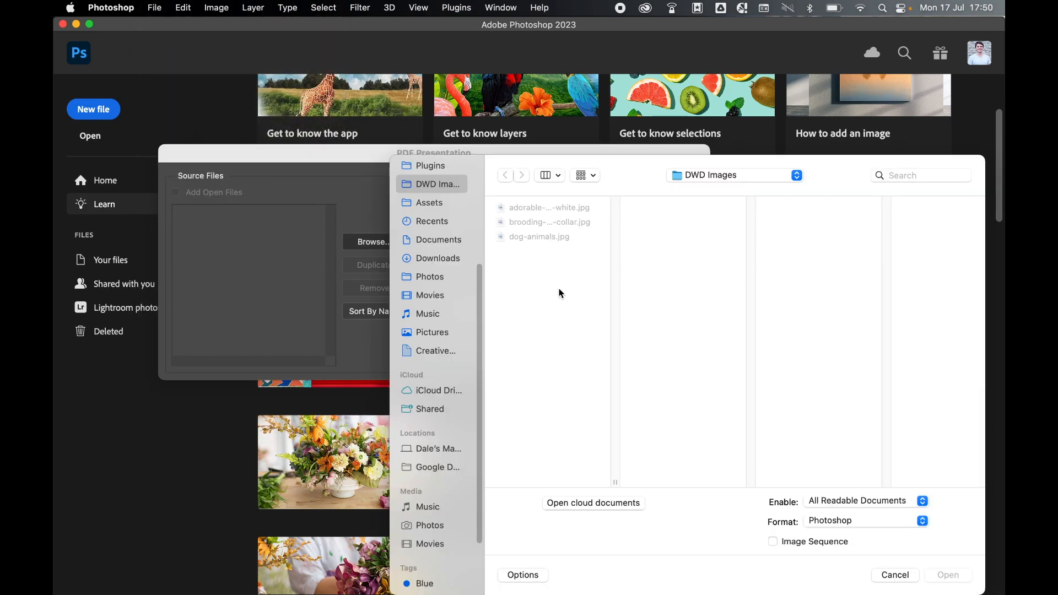
mouse_move(450, 205)
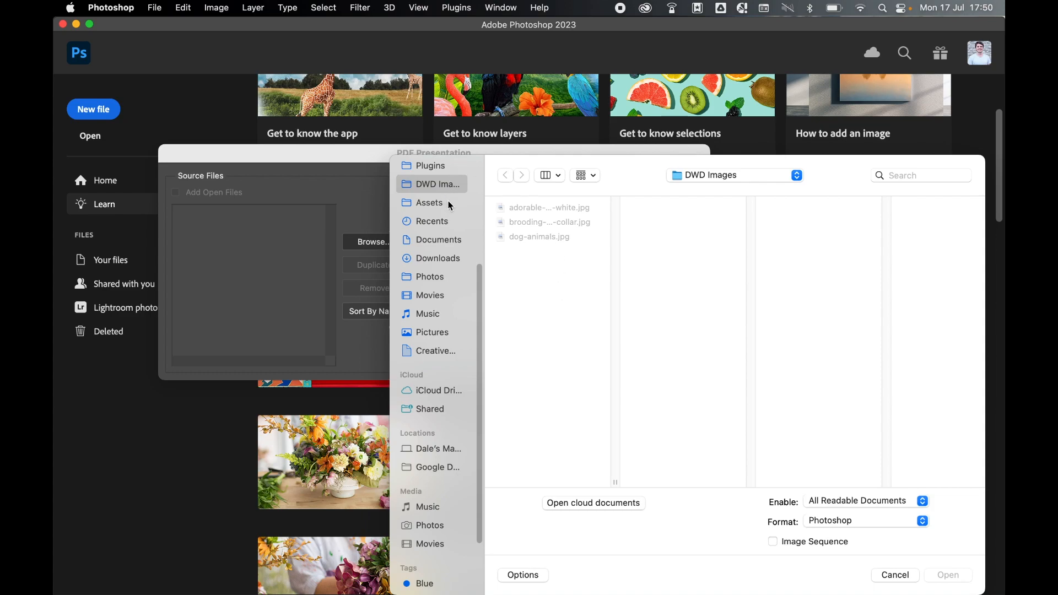
click(549, 207)
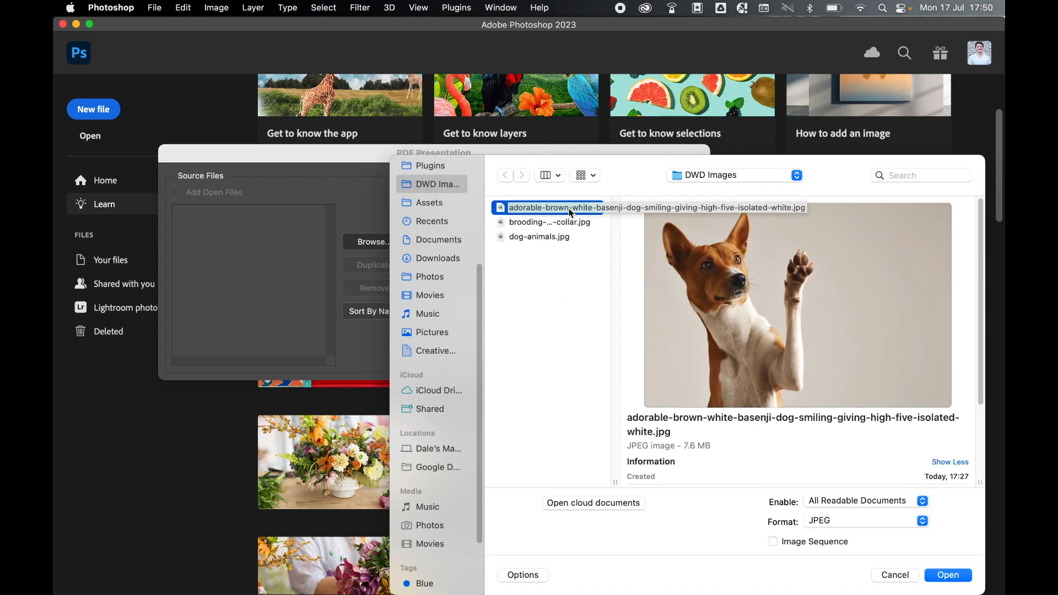
click(538, 235)
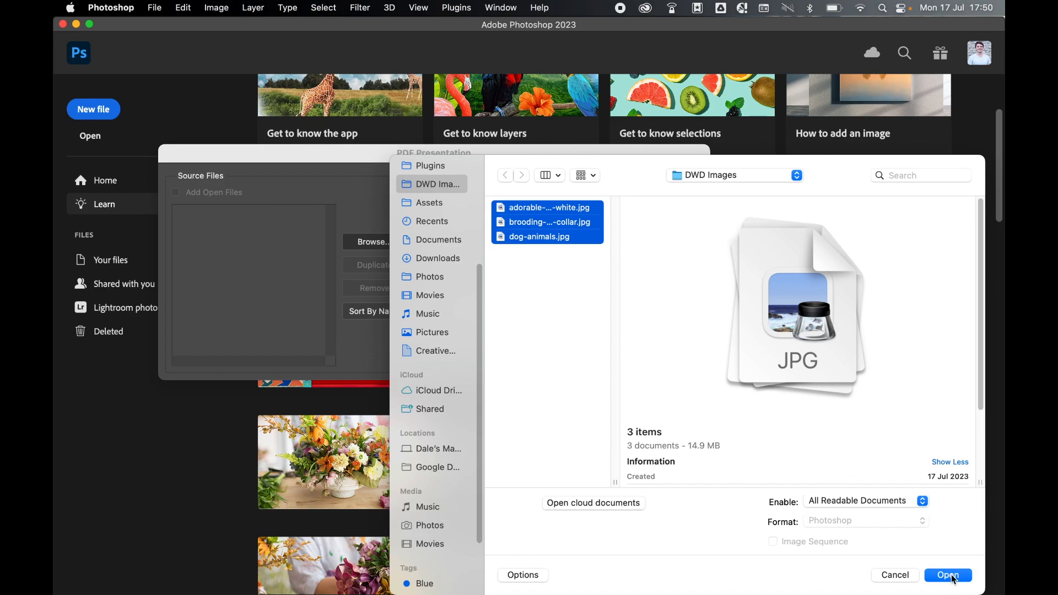
click(948, 575)
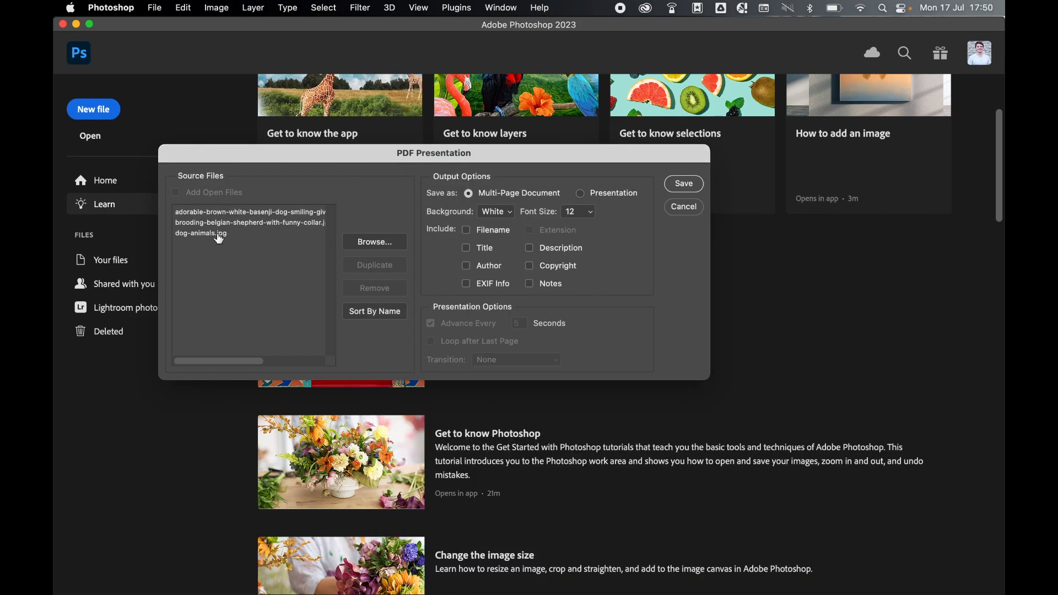
click(250, 224)
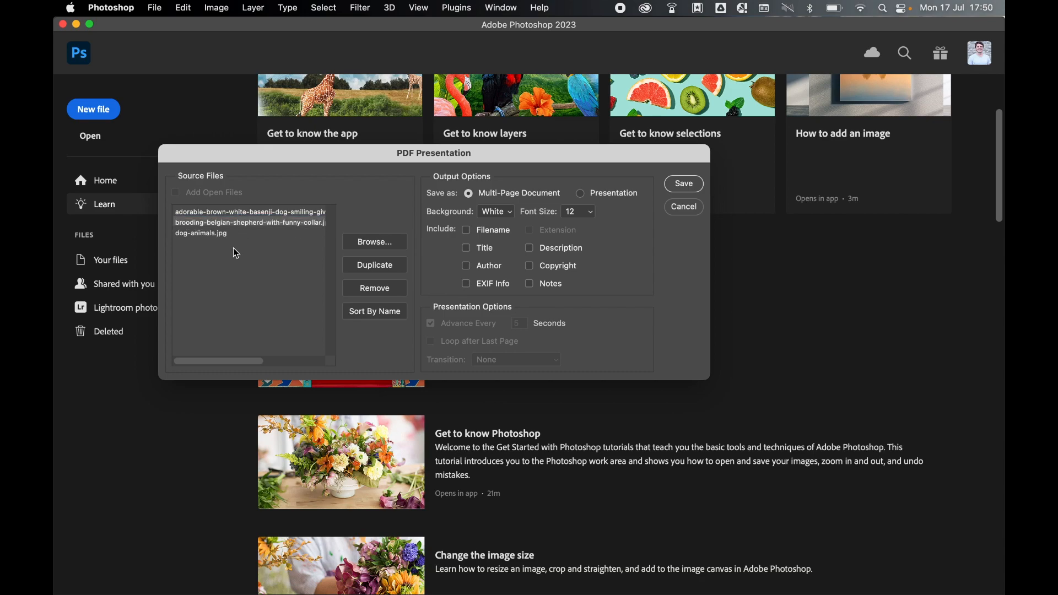
mouse_move(380, 248)
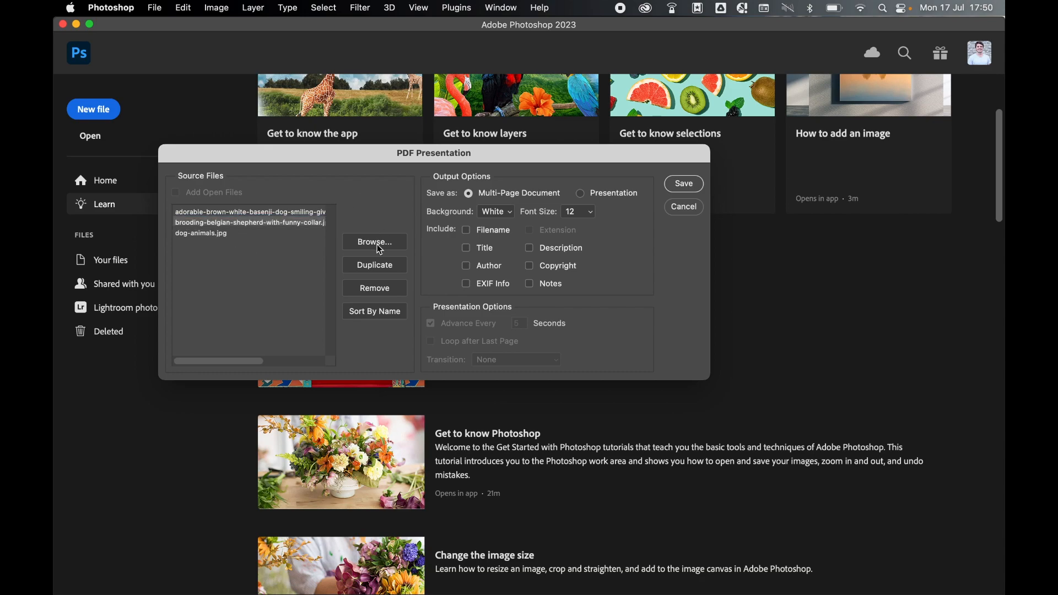
mouse_move(369, 232)
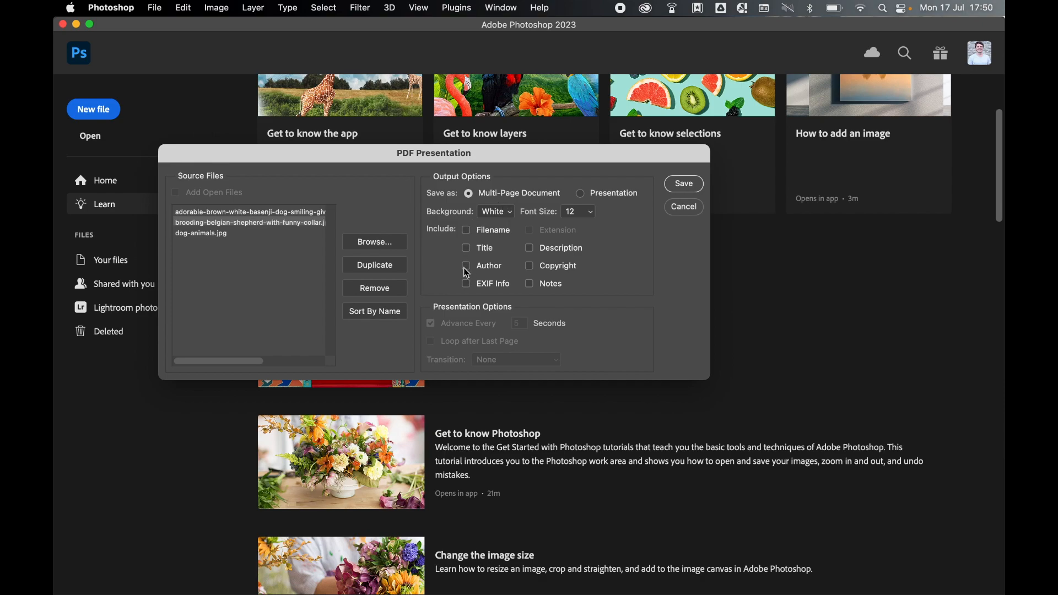
mouse_move(514, 271)
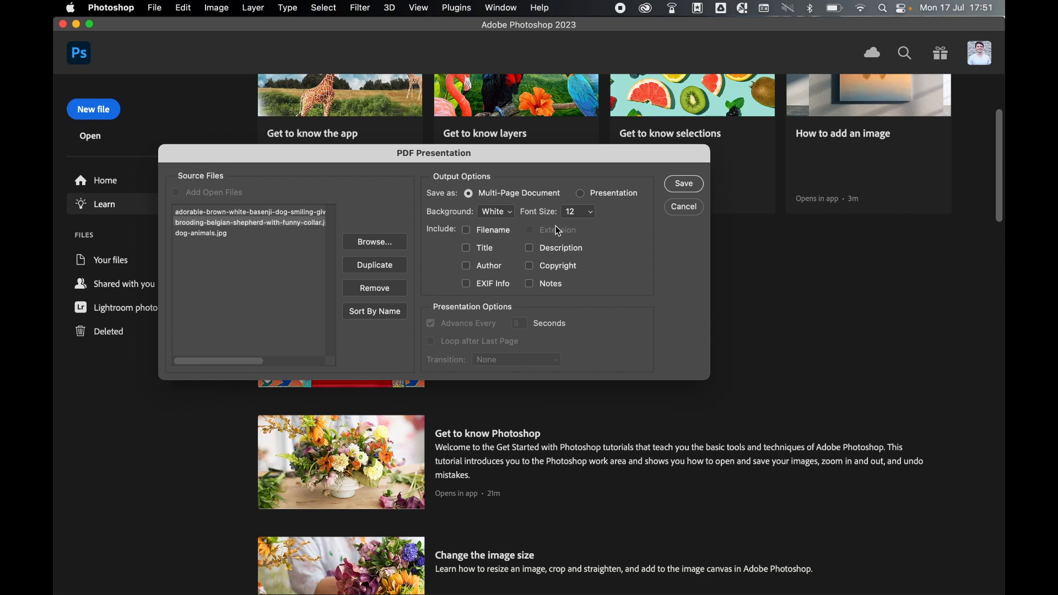
mouse_move(493, 260)
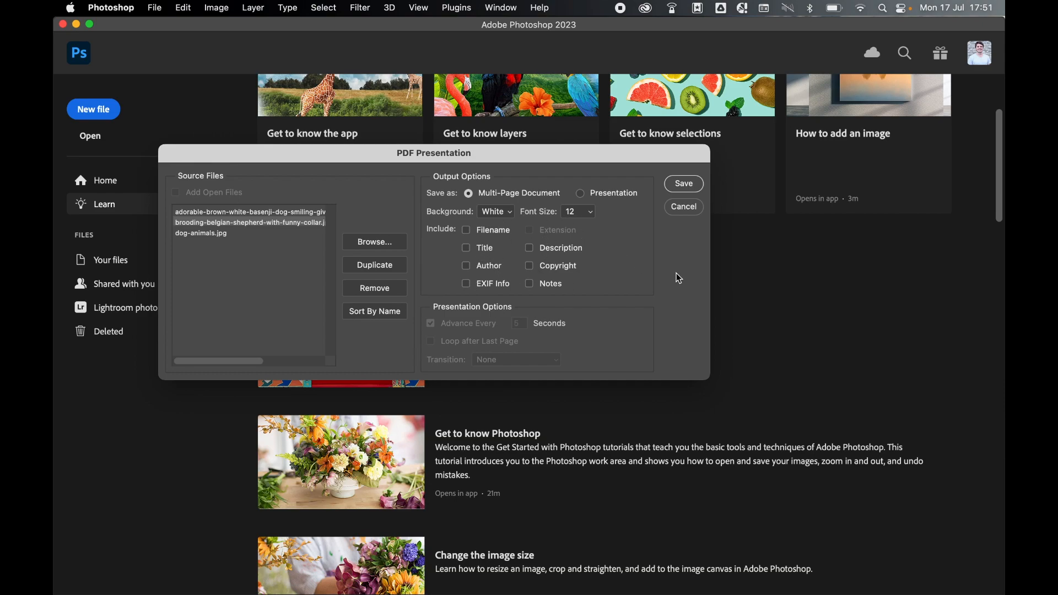
mouse_move(689, 161)
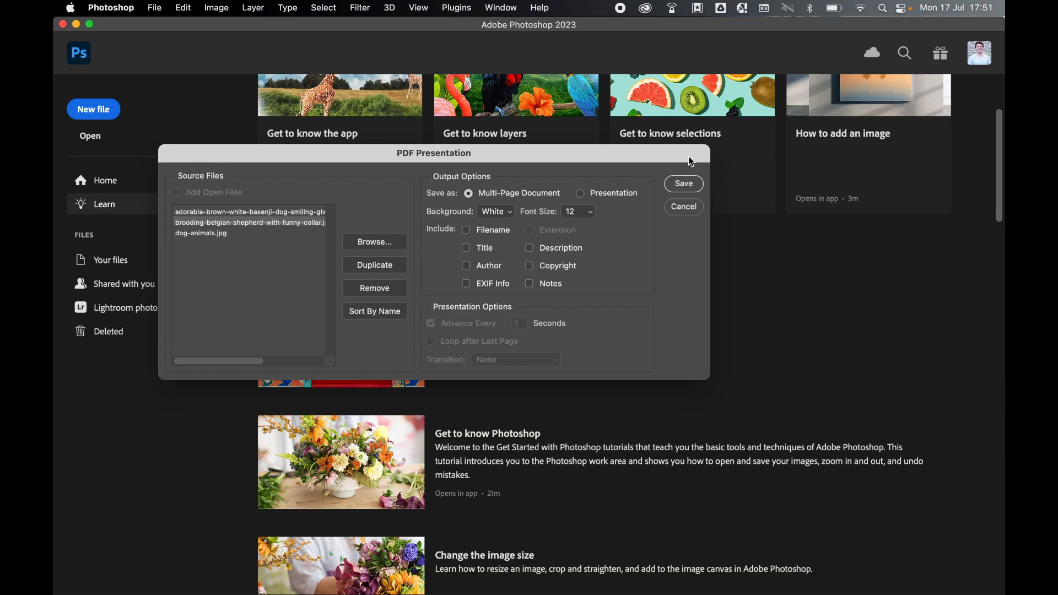
Name the presentation alldogs.pdf in the DWD Images folder and confirm saving
click(683, 184)
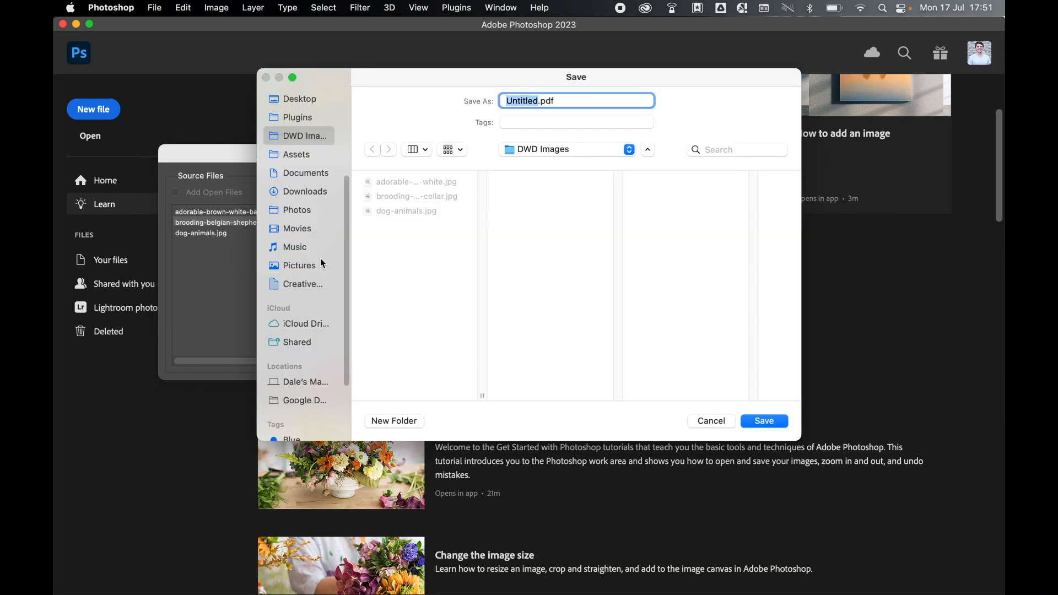
mouse_move(310, 138)
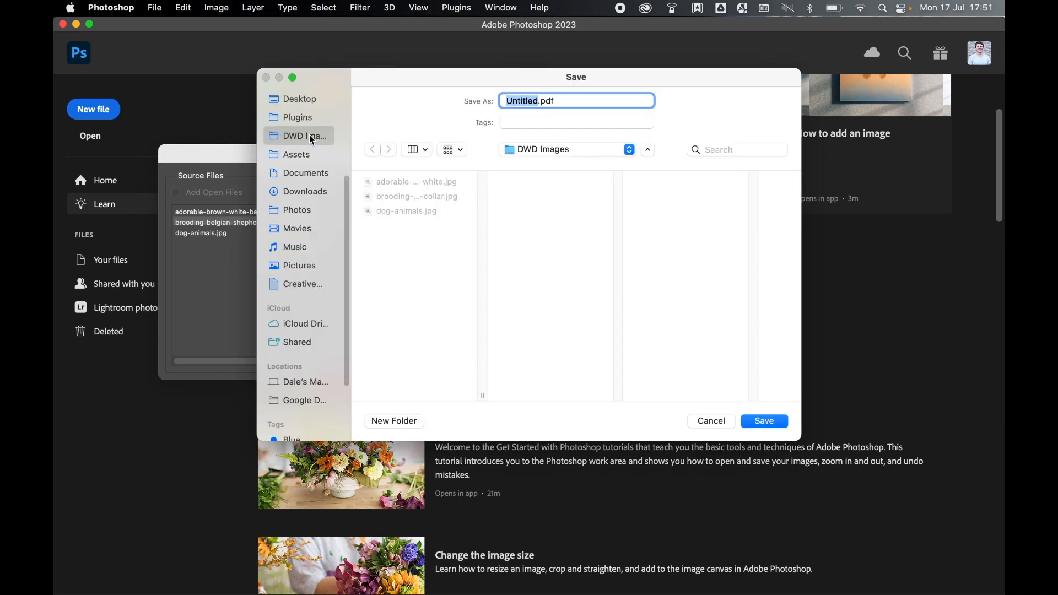
text(allo)
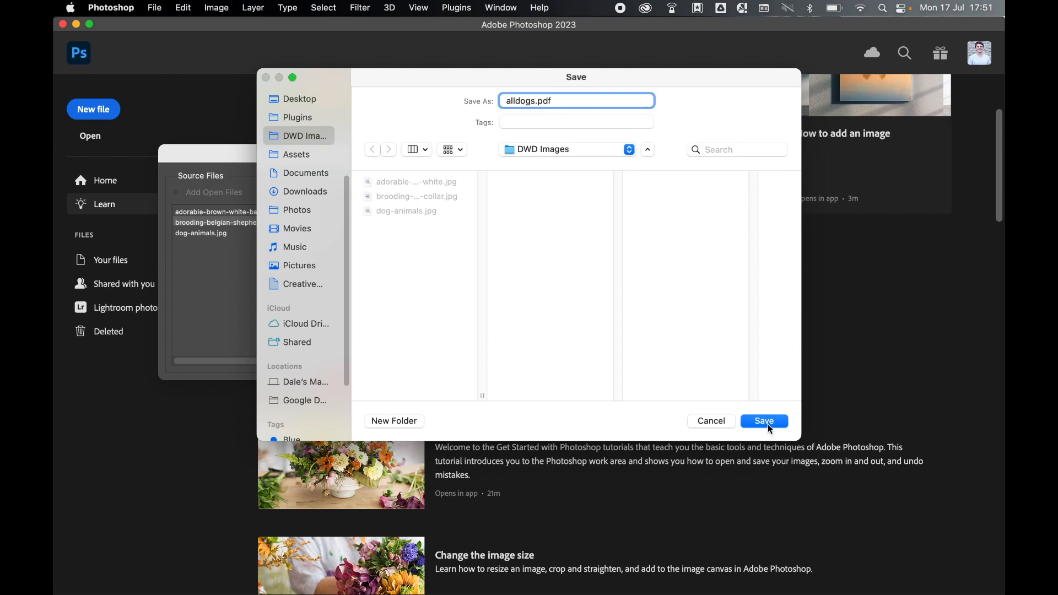
click(763, 420)
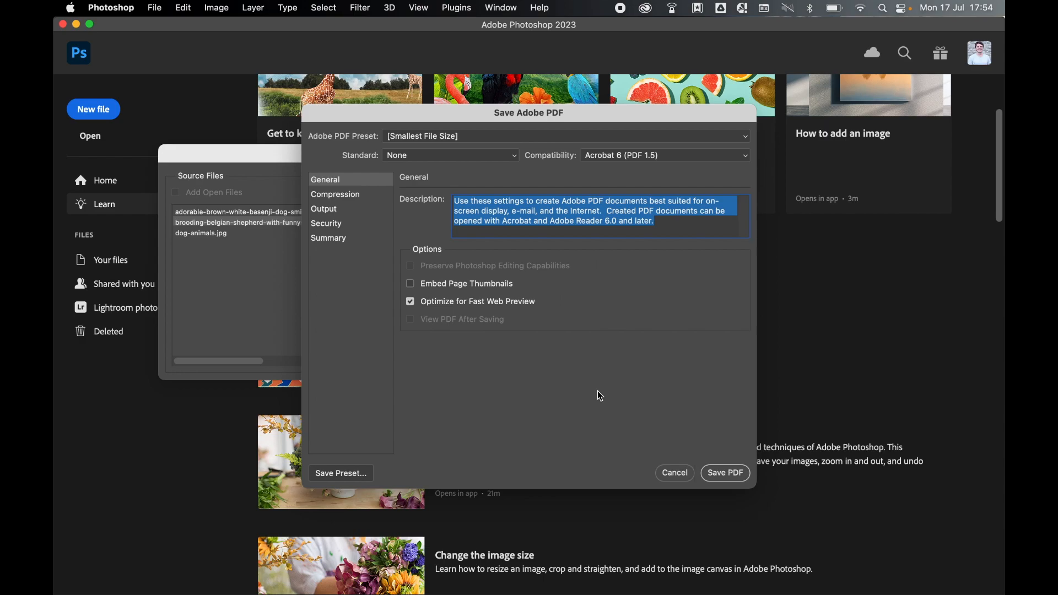
mouse_move(516, 146)
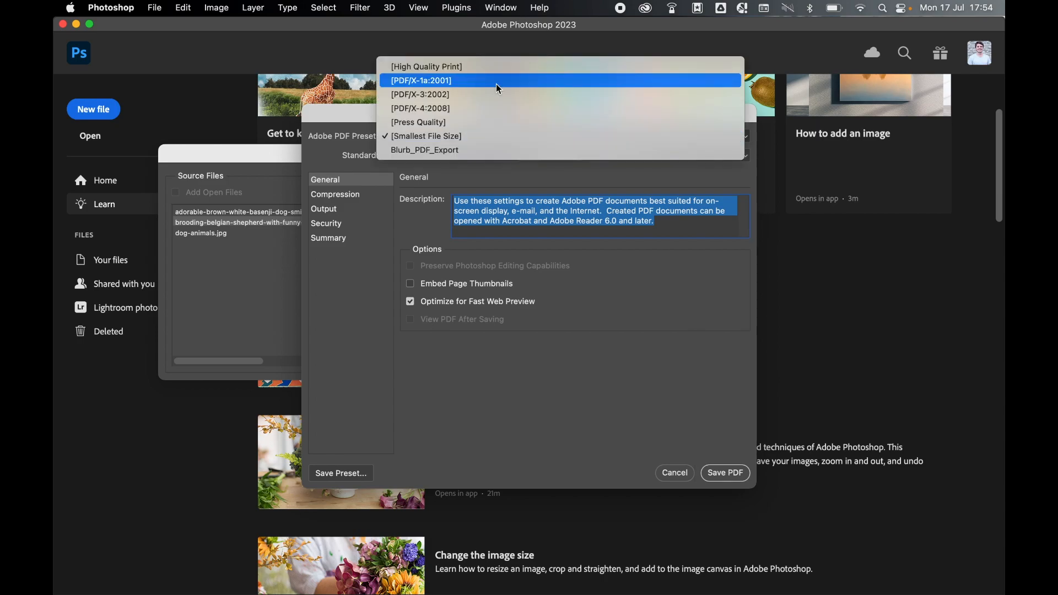
Choose the PDF/X-1a:2001 preset and review its JPEG Maximum-quality, 300 ppi compression
click(420, 80)
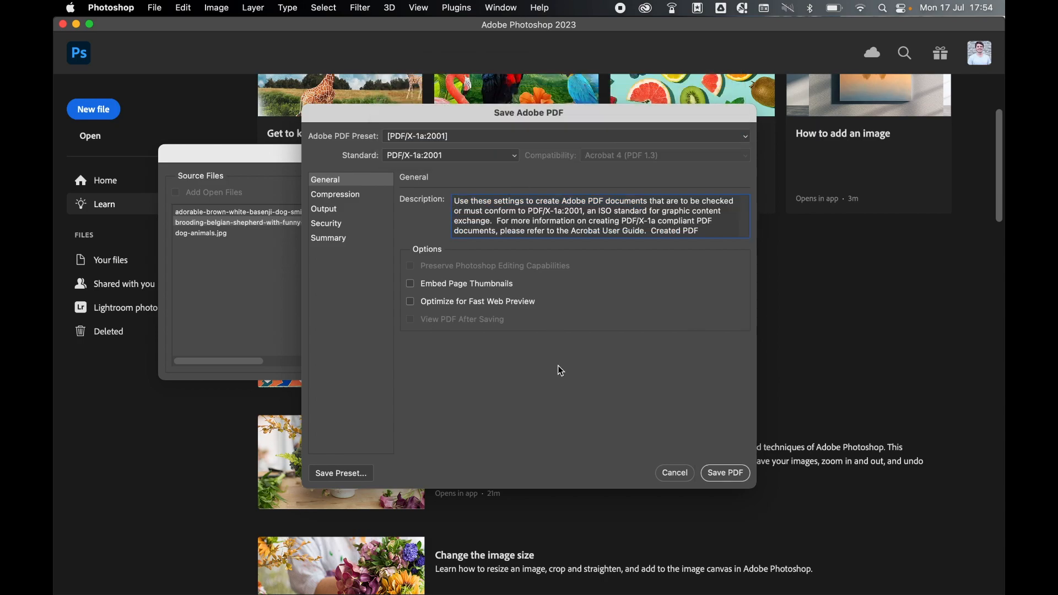
click(335, 194)
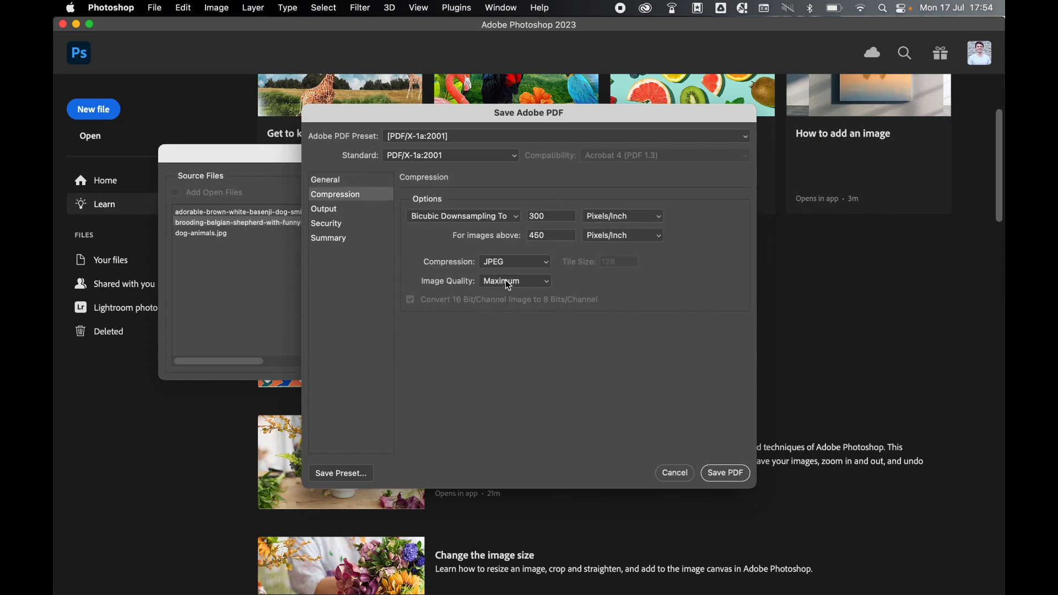
mouse_move(349, 179)
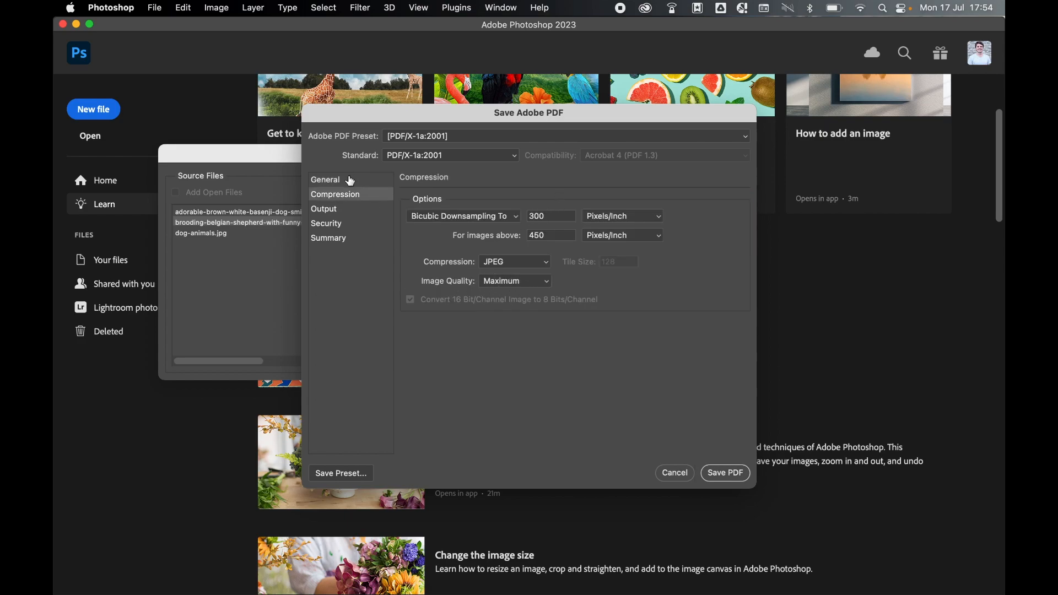
click(324, 179)
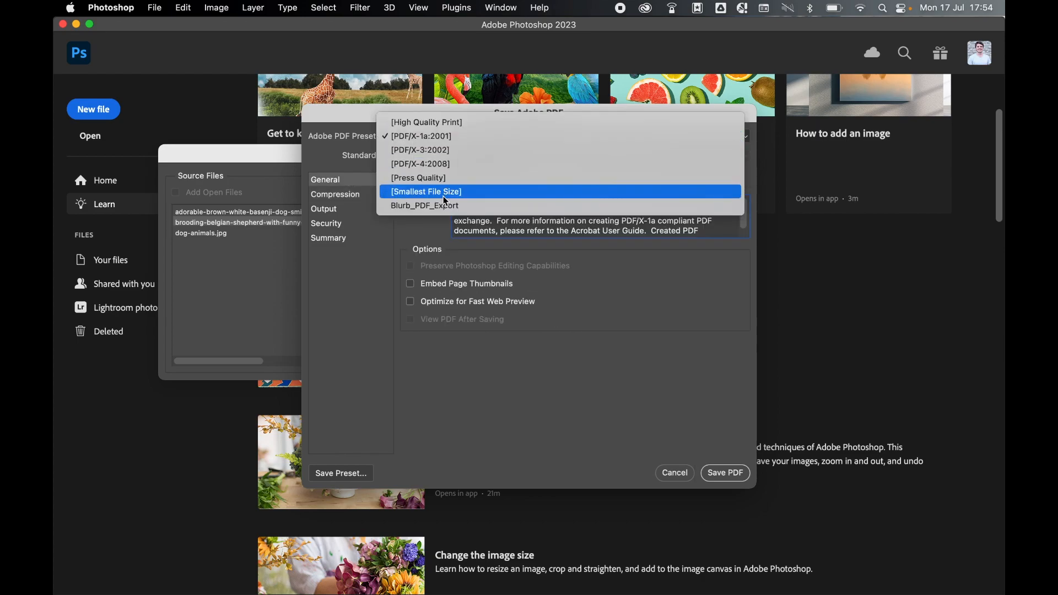
Switch to the Smallest File Size preset and check its compression settings
click(425, 191)
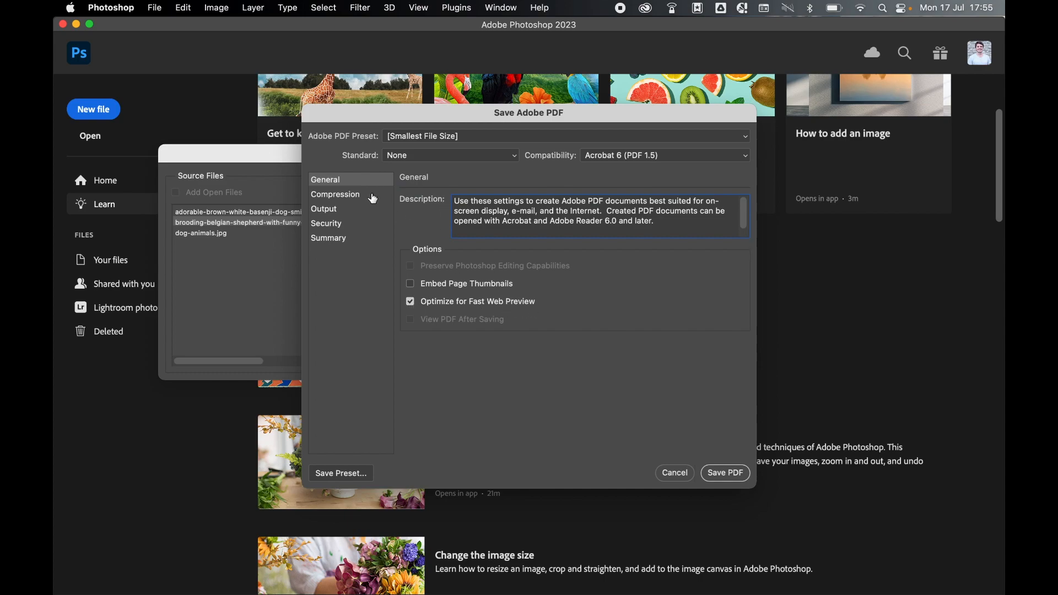
click(335, 194)
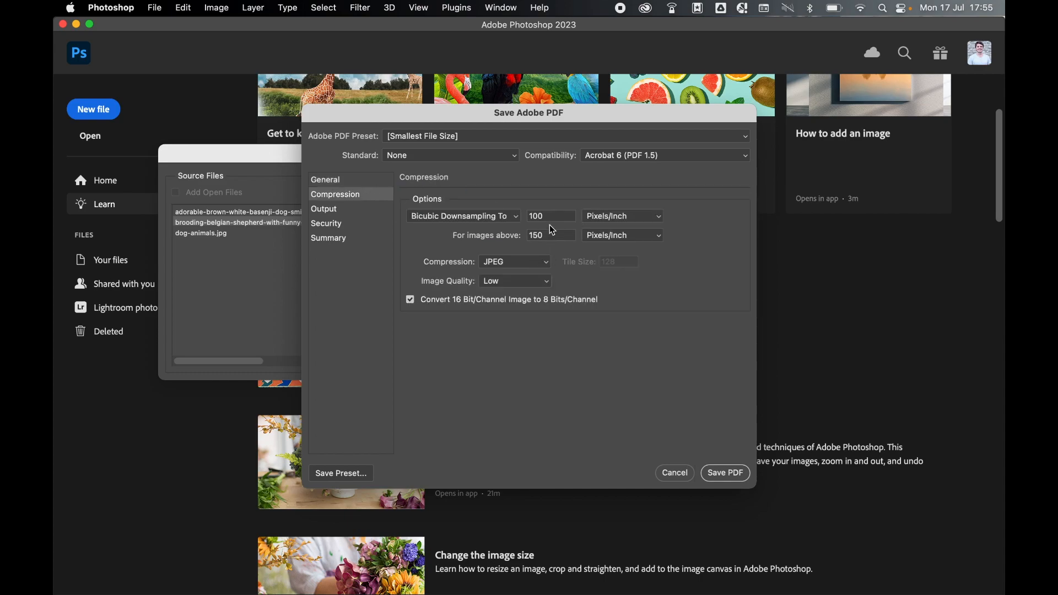
mouse_move(604, 231)
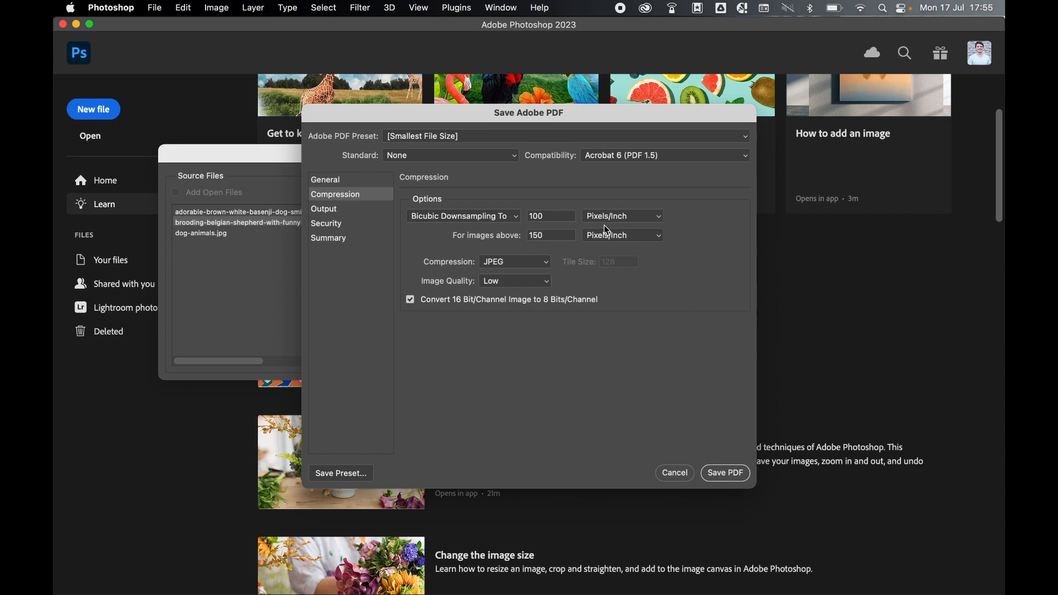
click(324, 180)
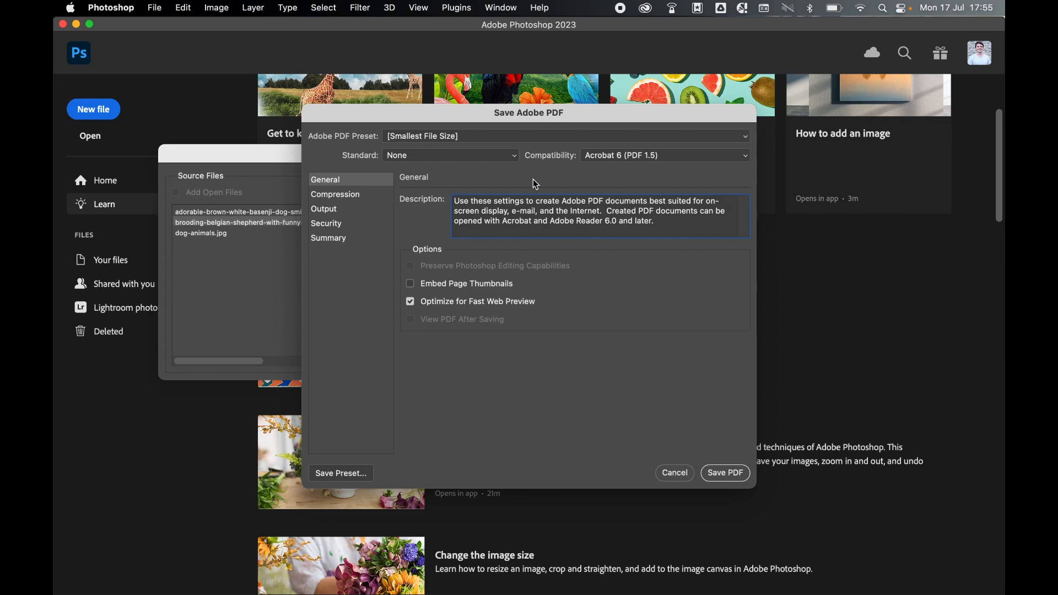
mouse_move(350, 210)
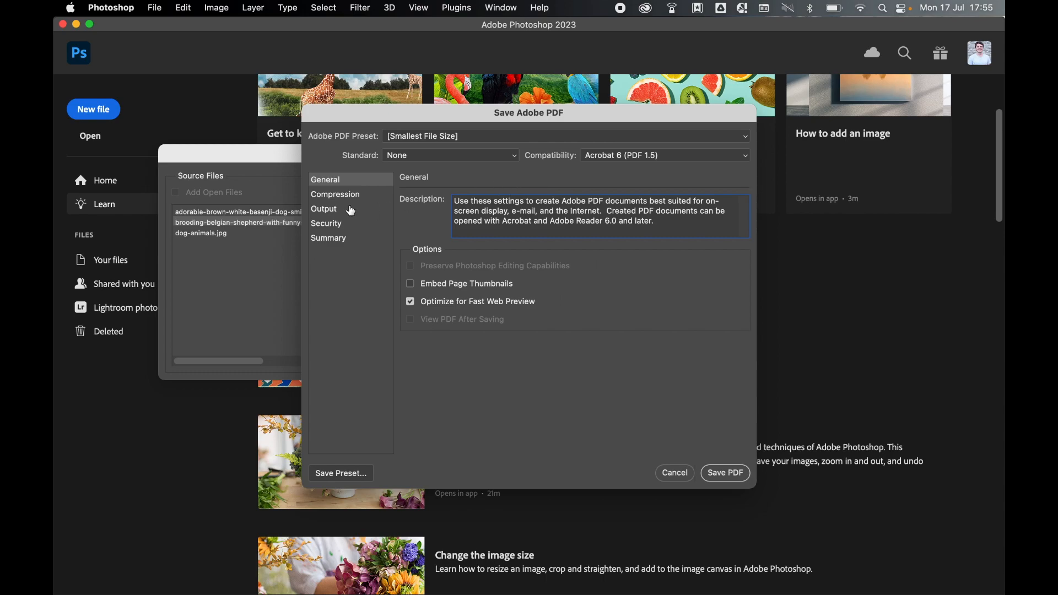
Review the Compression, Security and Summary panels, then save alldogs.pdf
click(335, 194)
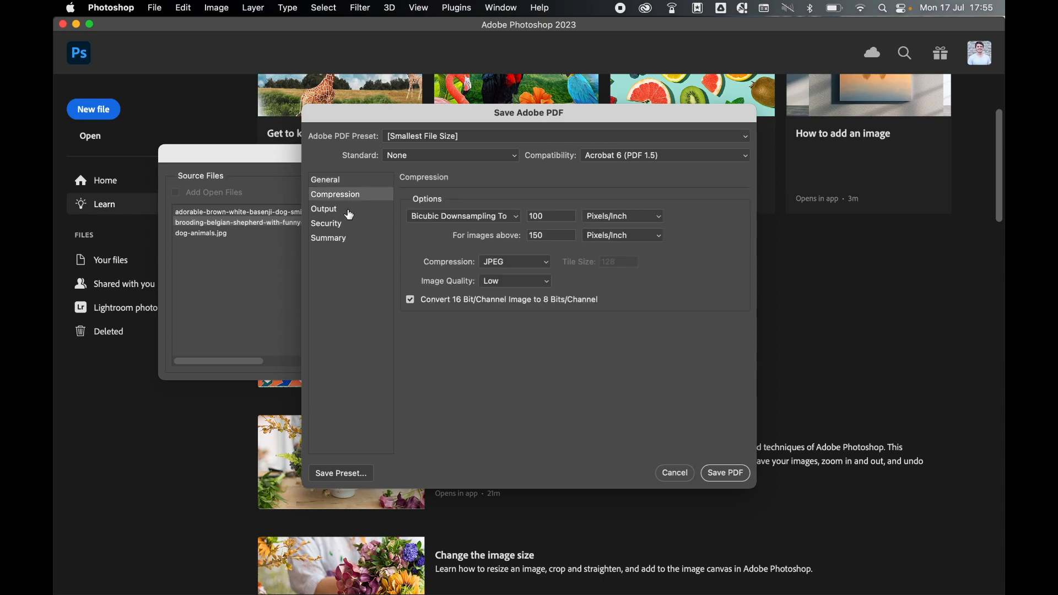
click(326, 224)
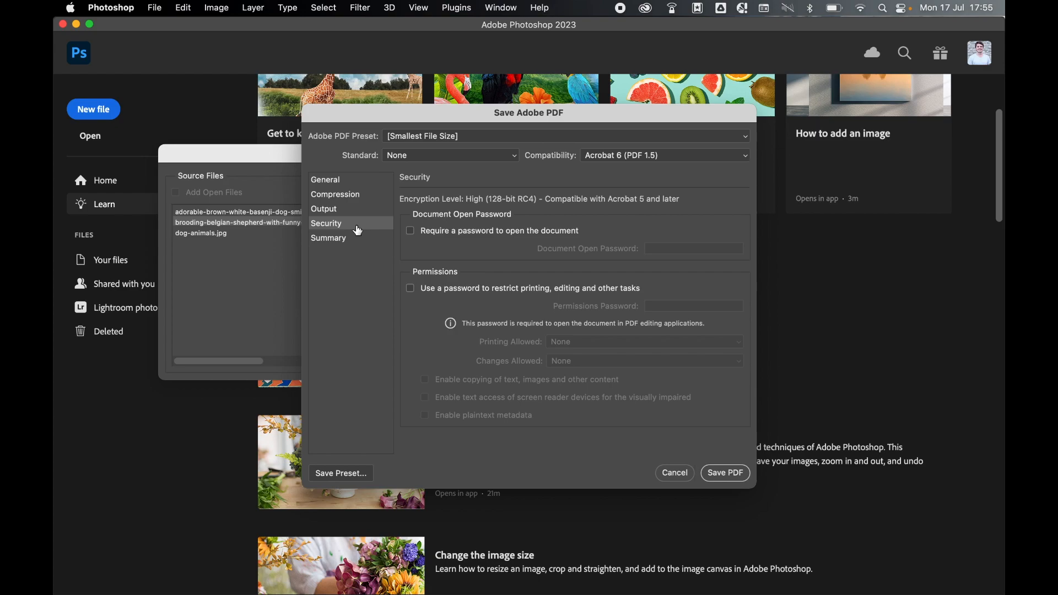
click(328, 238)
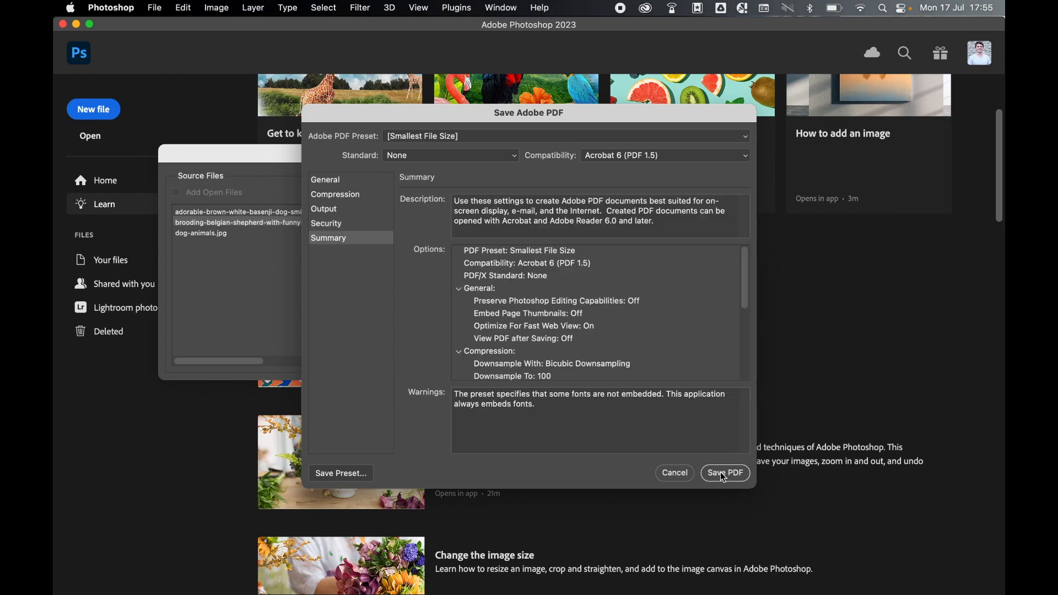
click(725, 473)
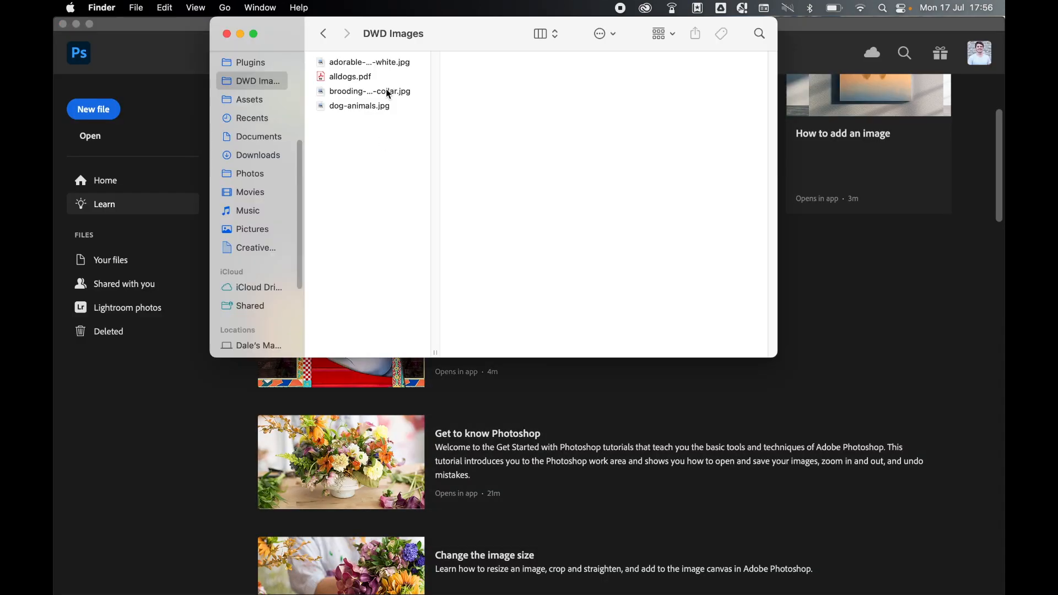
Open alldogs.pdf from Finder in Acrobat and page through to page 3 of 3
click(349, 76)
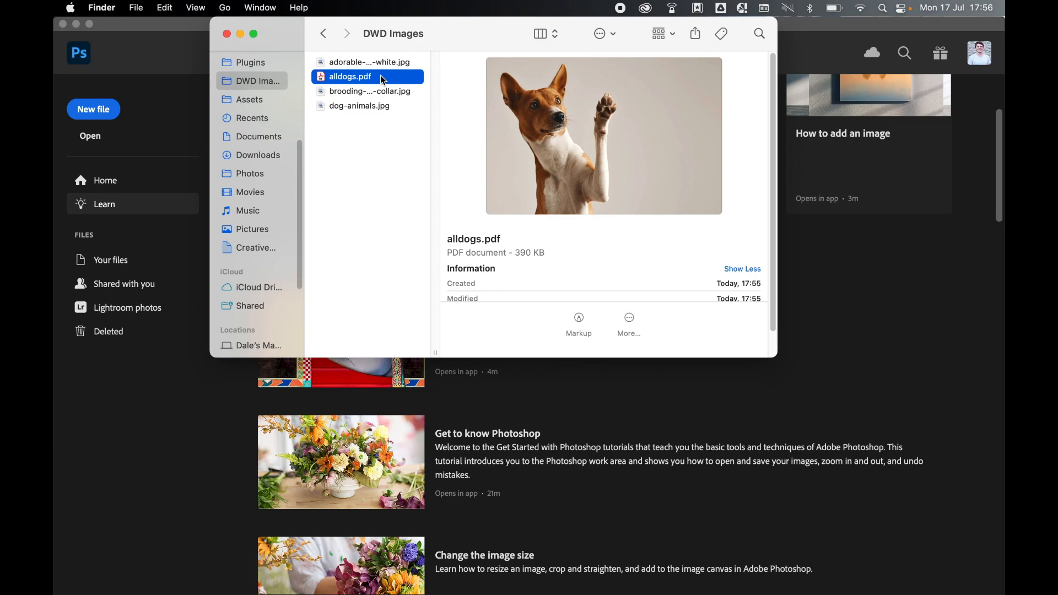
double_click(349, 76)
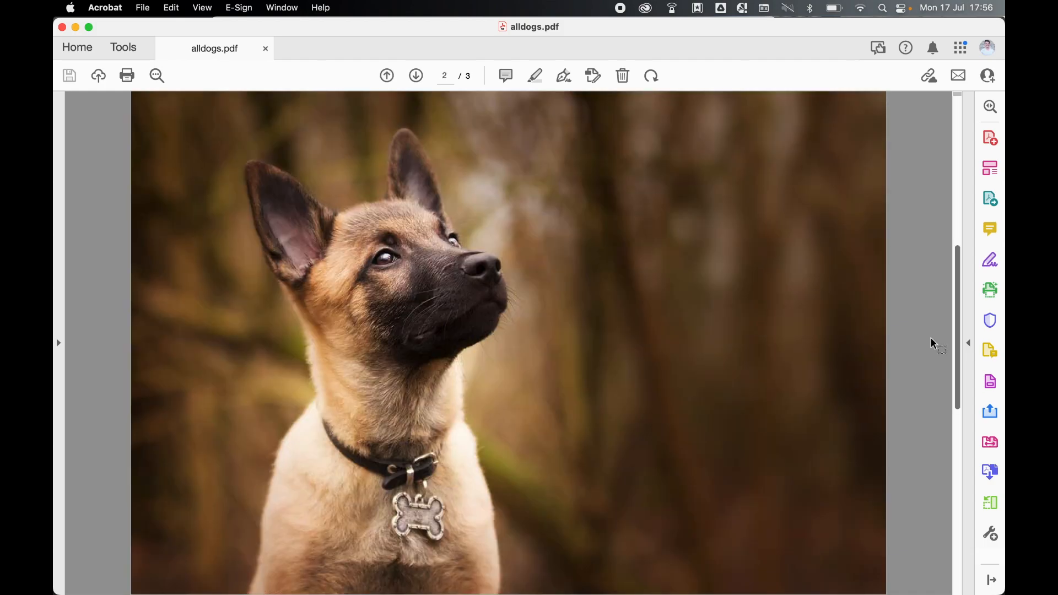
click(415, 76)
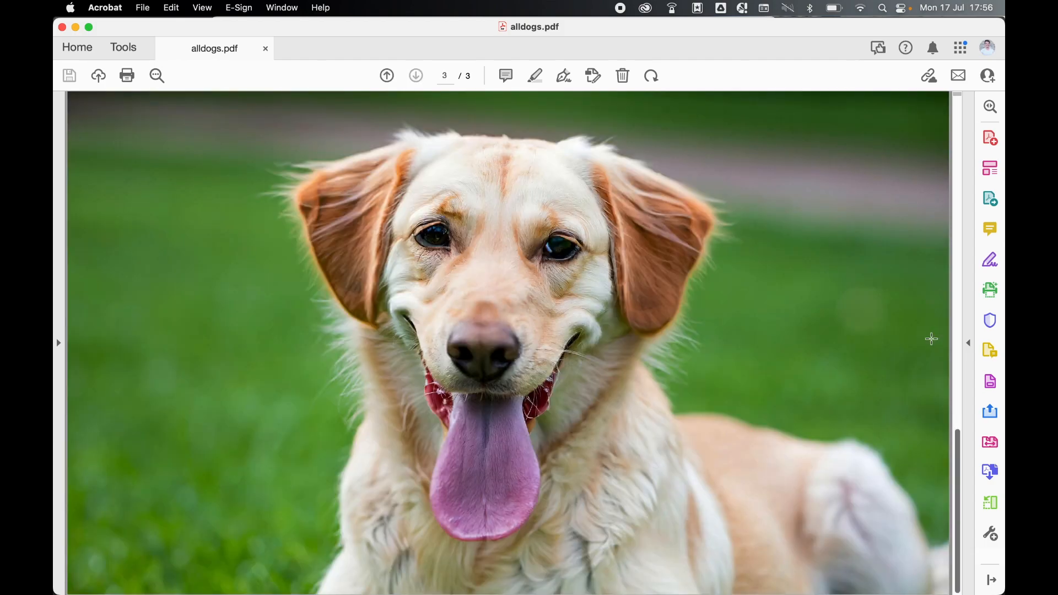